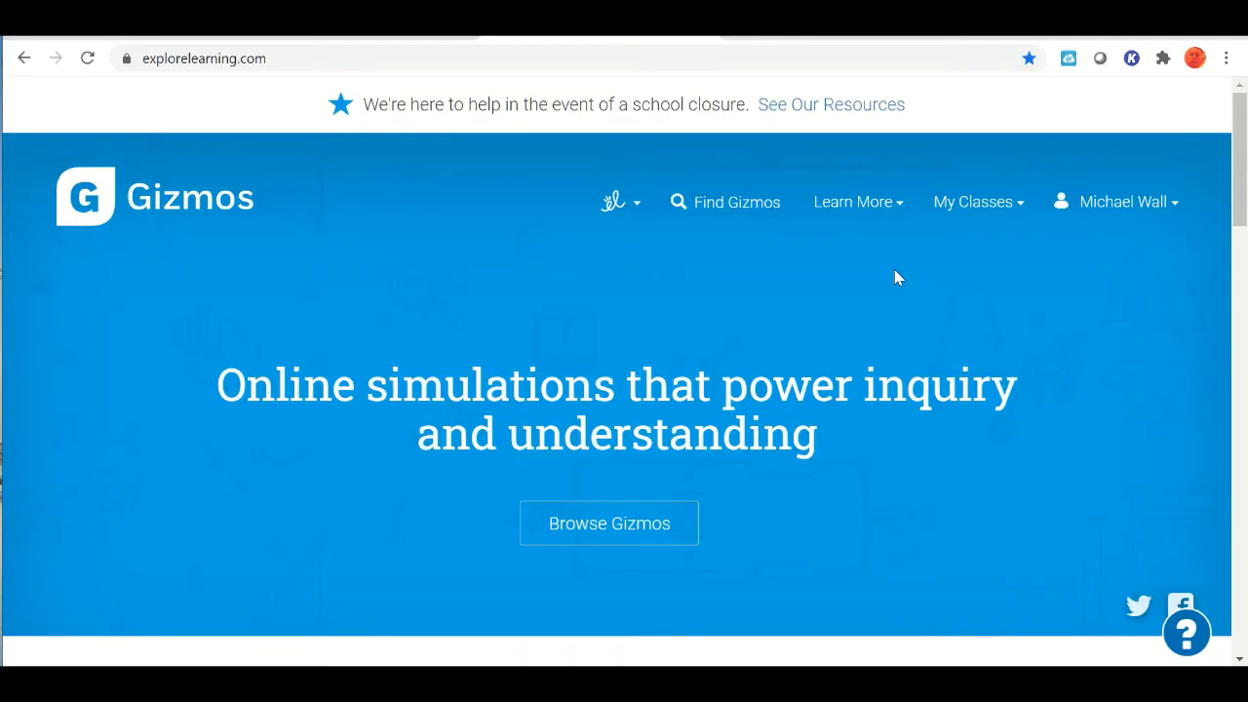
mouse_move(733, 213)
type("pote")
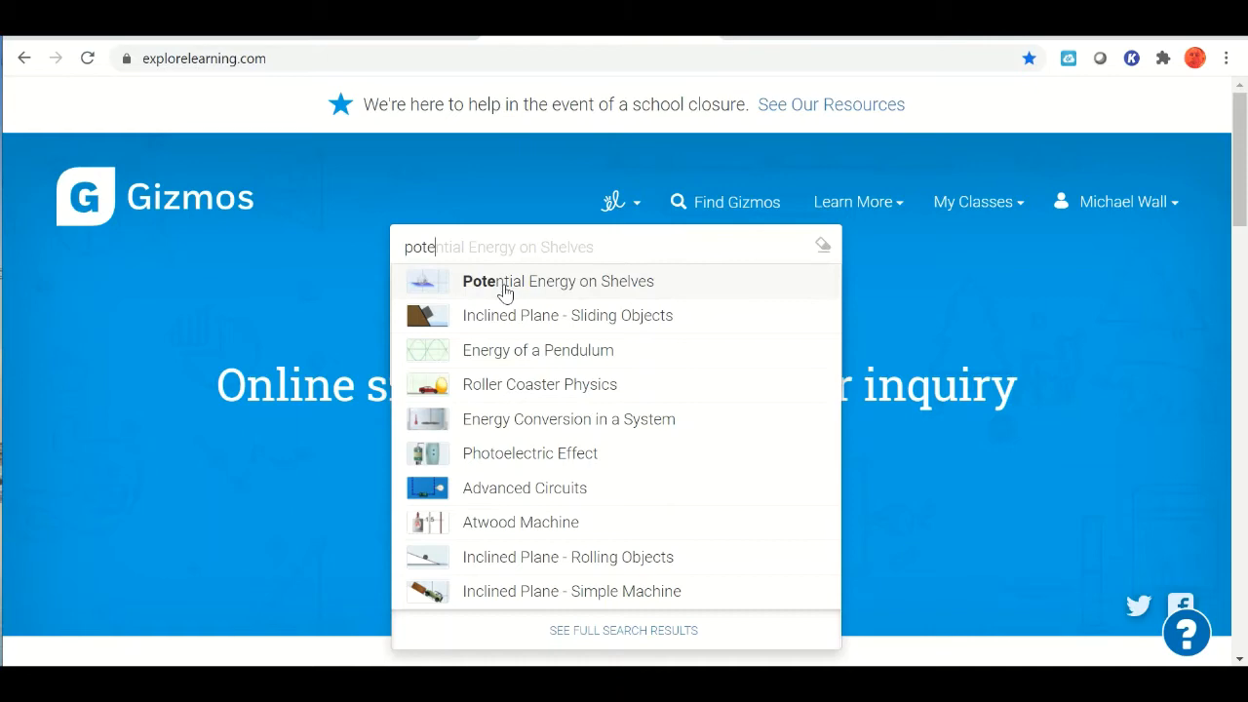
- Launch the Potential Energy on Shelves Gizmo from its detail page
left_click(557, 281)
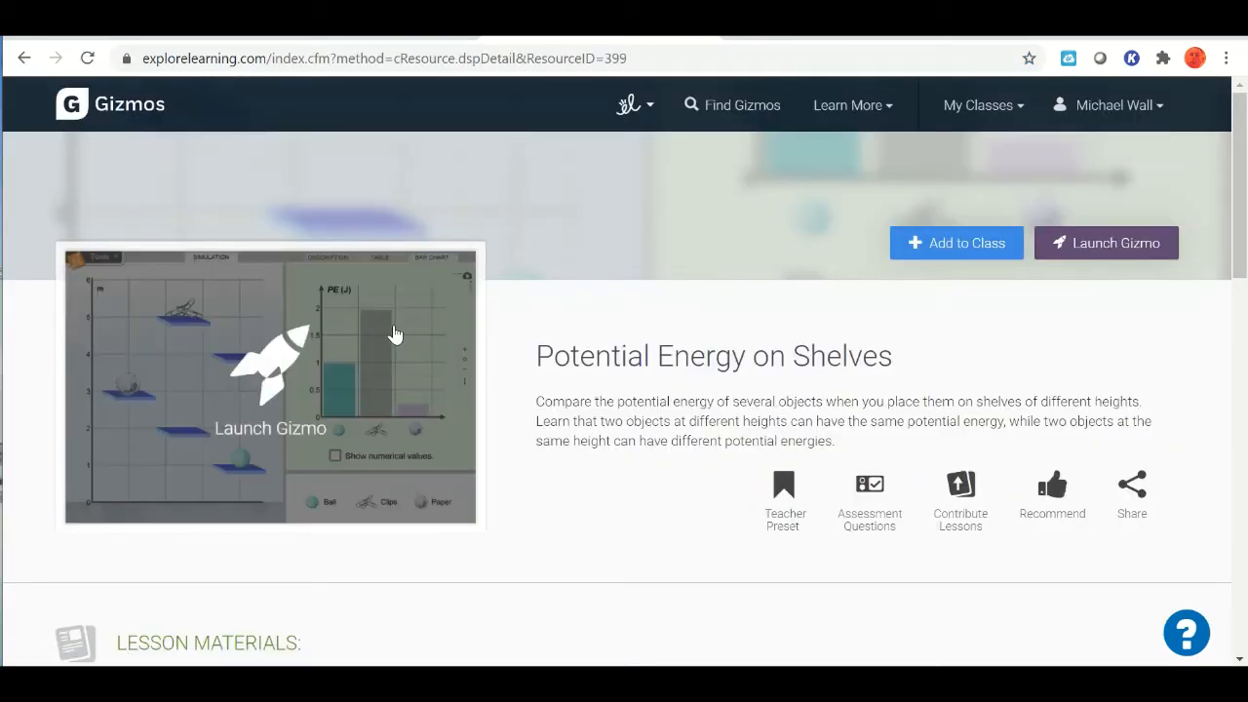
left_click(1106, 242)
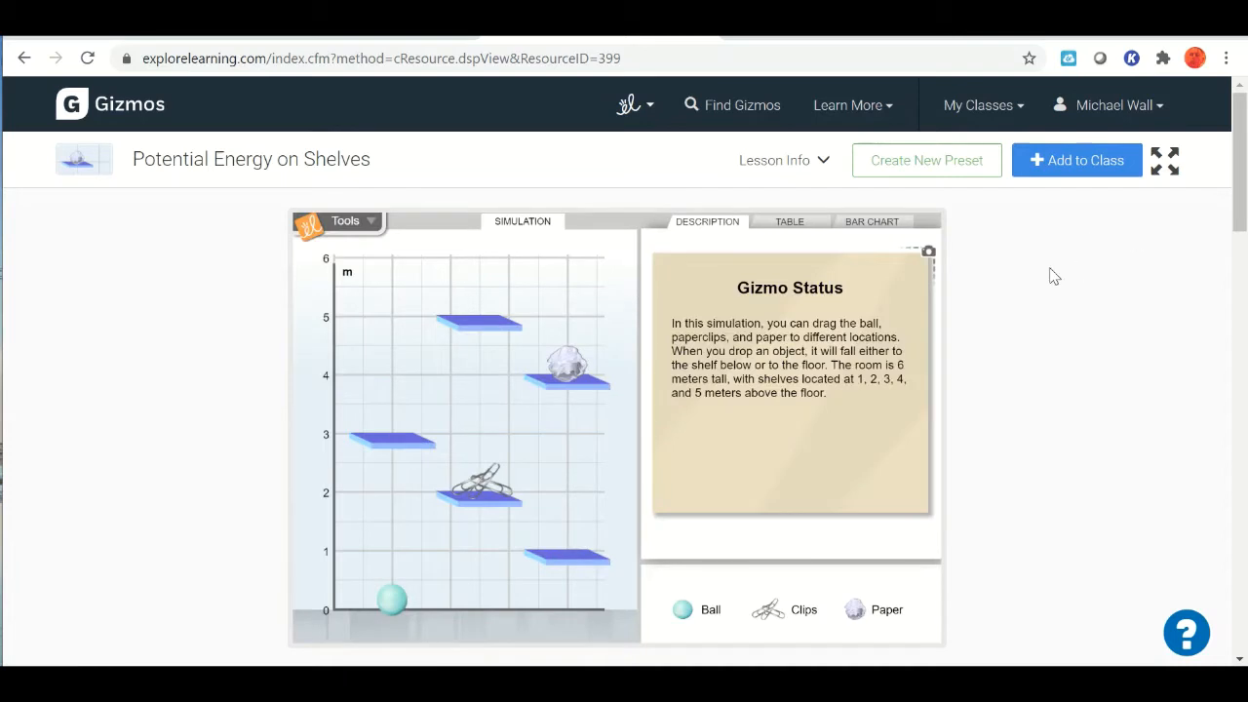
mouse_move(1024, 265)
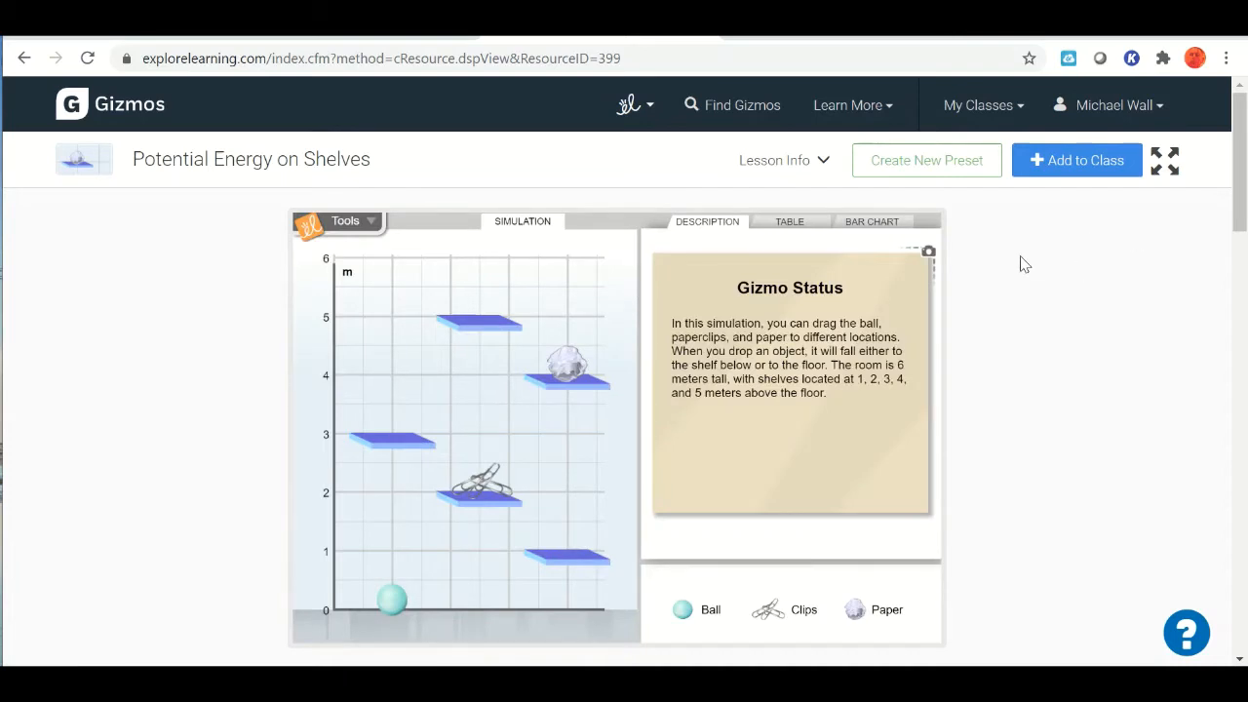
mouse_move(776, 160)
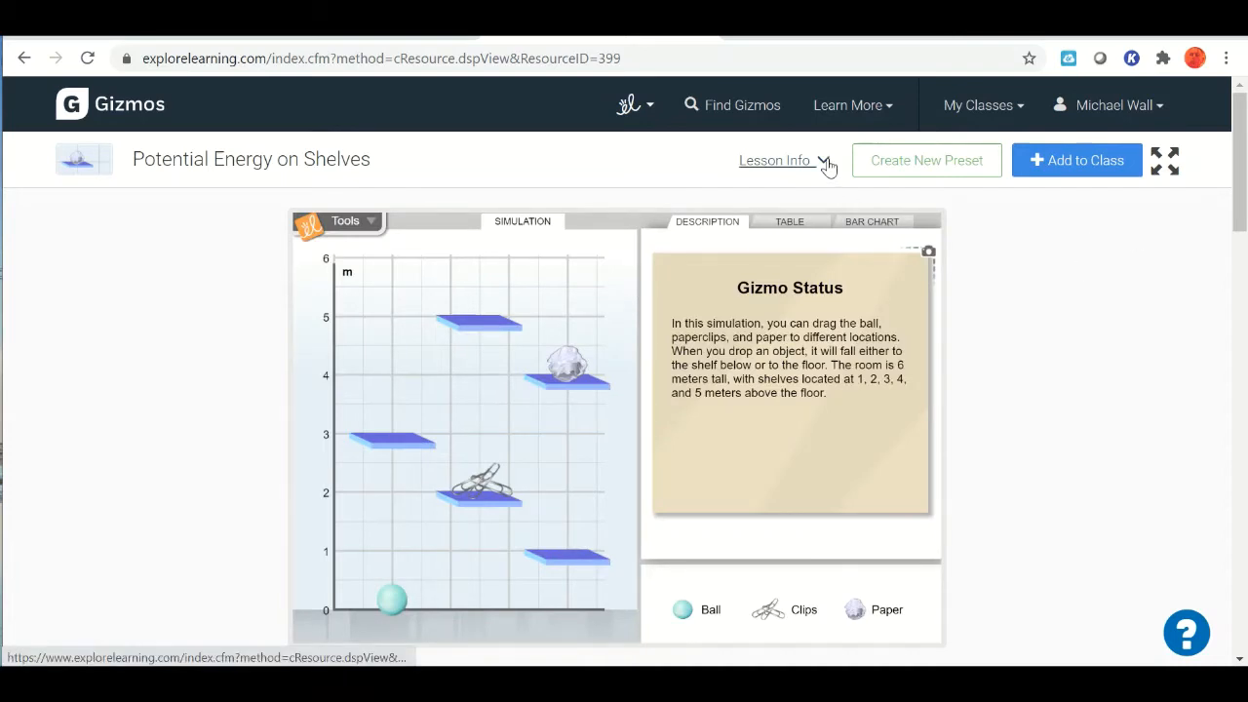
- View the Student Exploration Sheet PDF from the Lesson Info materials
left_click(776, 160)
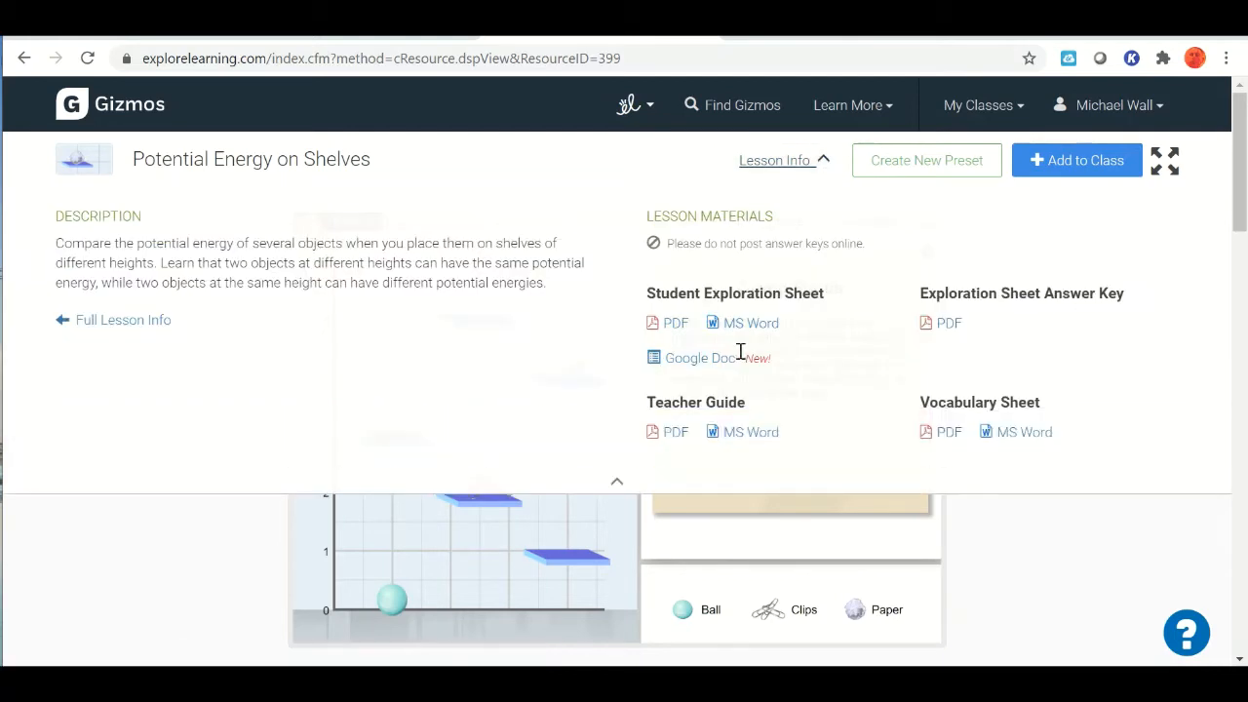
mouse_move(798, 312)
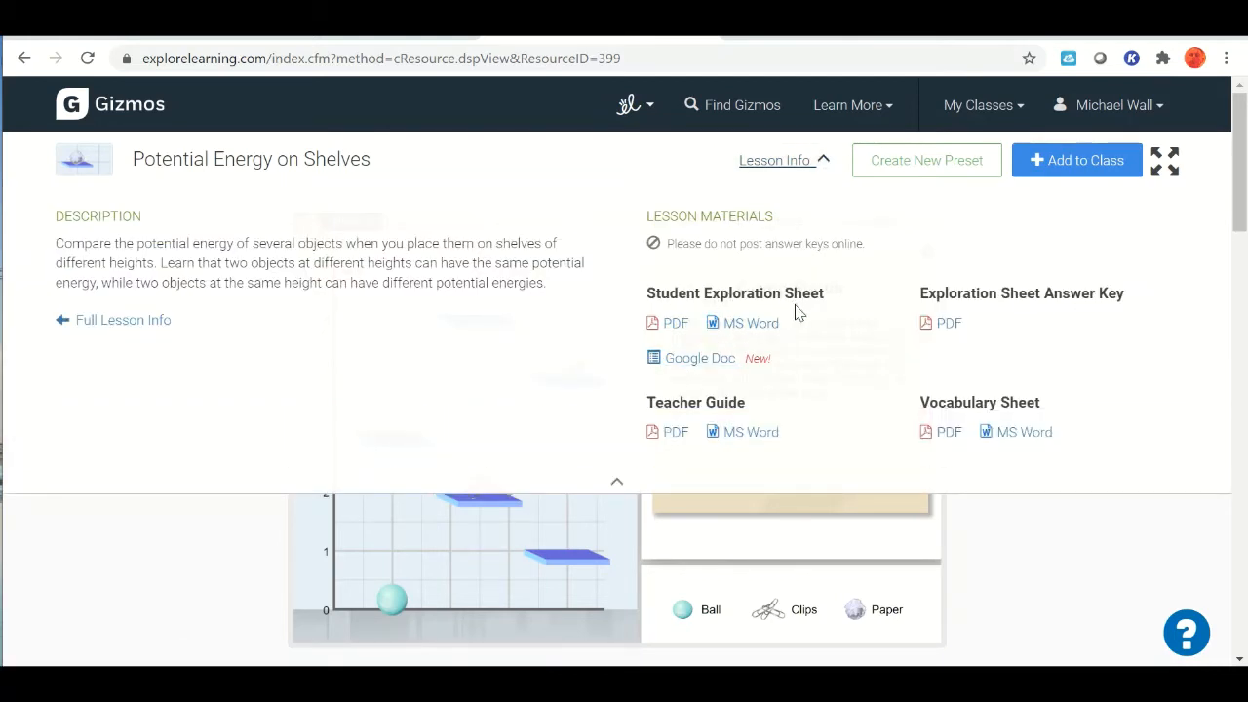
mouse_move(751, 324)
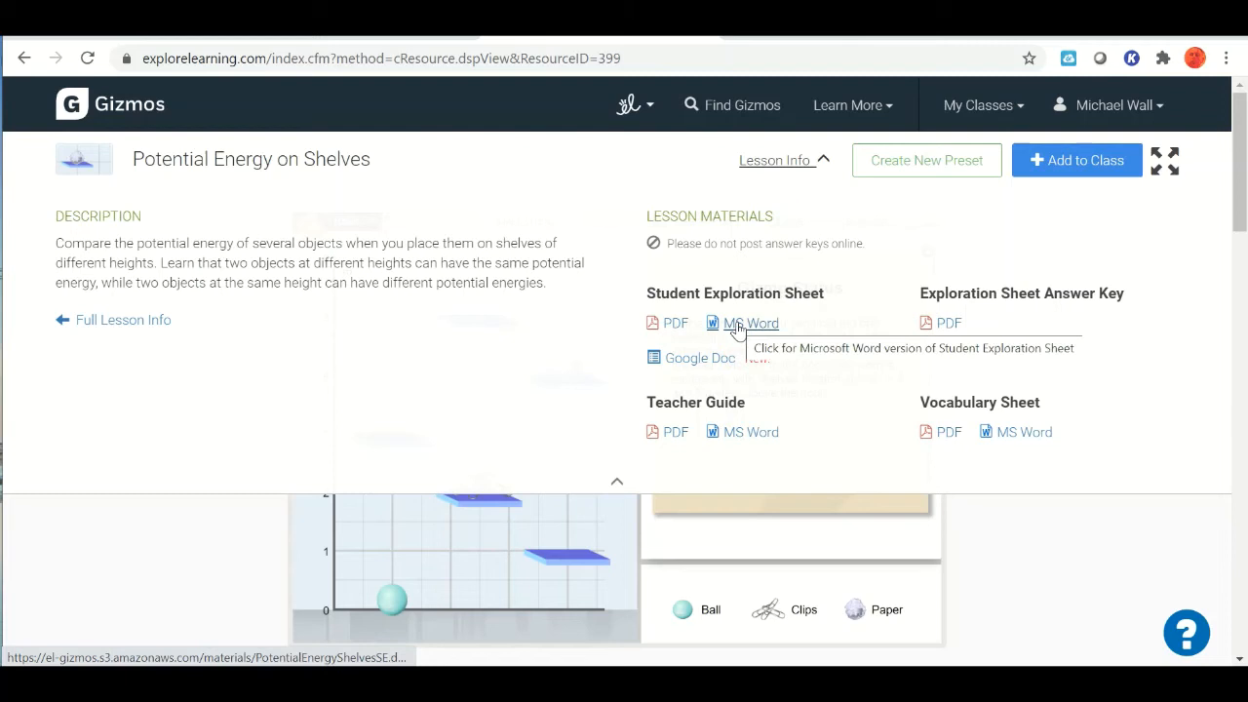
mouse_move(674, 323)
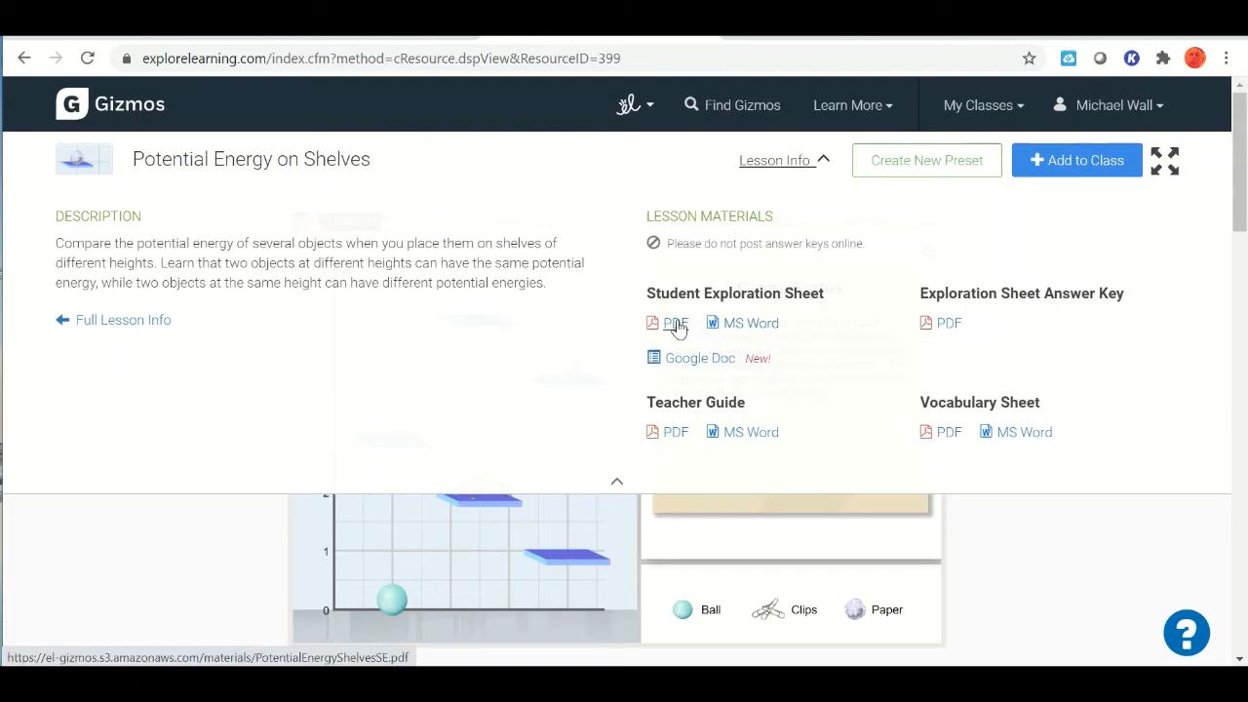
left_click(674, 323)
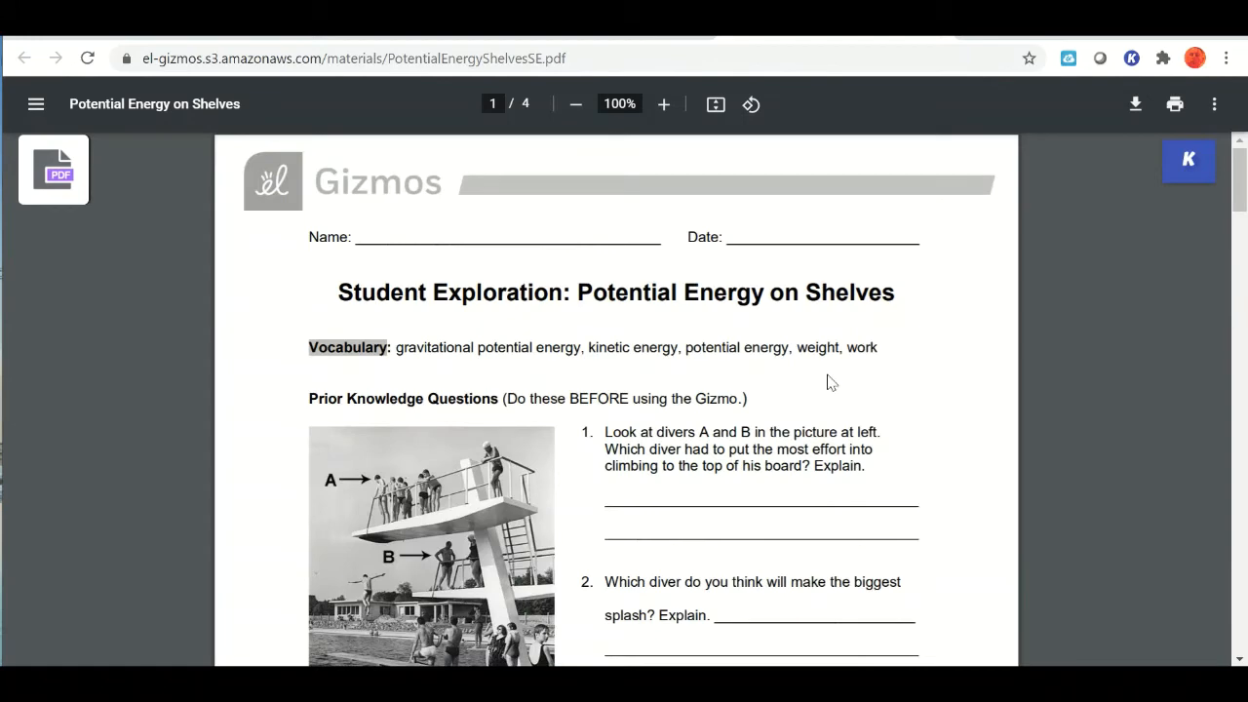
mouse_move(842, 365)
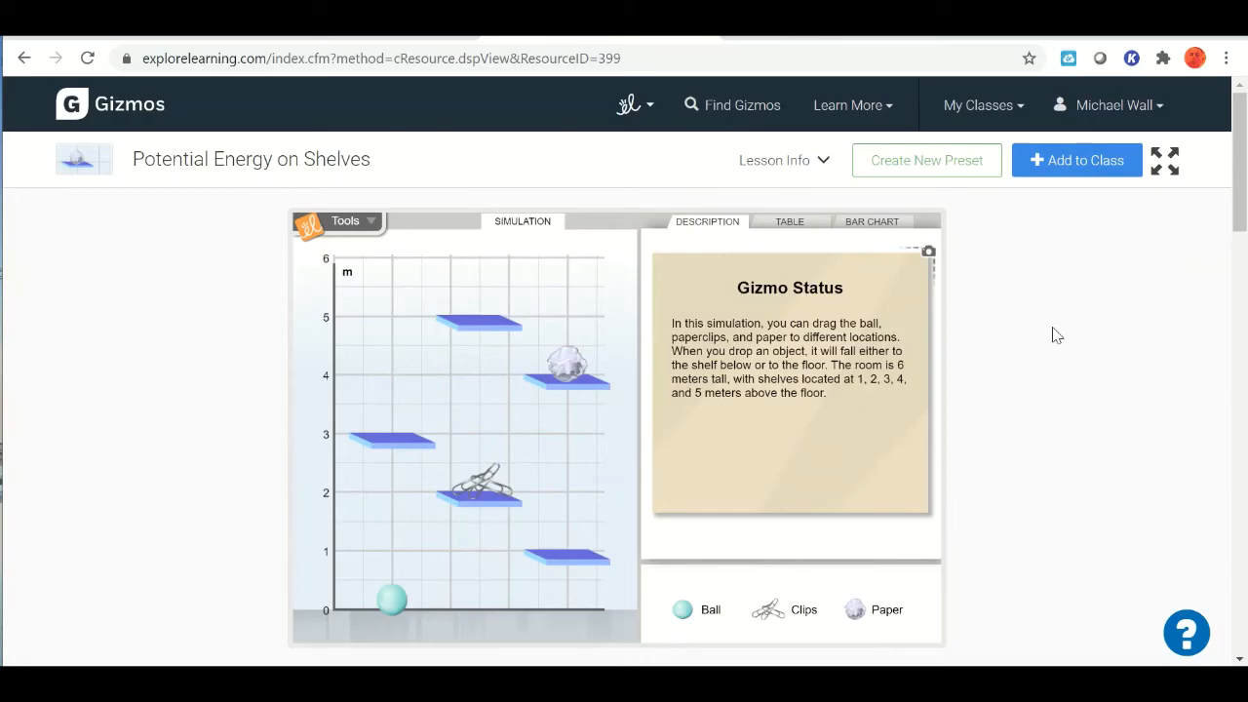
- Return to the simulation and show the table of x, y and PE values for ball, clips and paper
left_click(1164, 160)
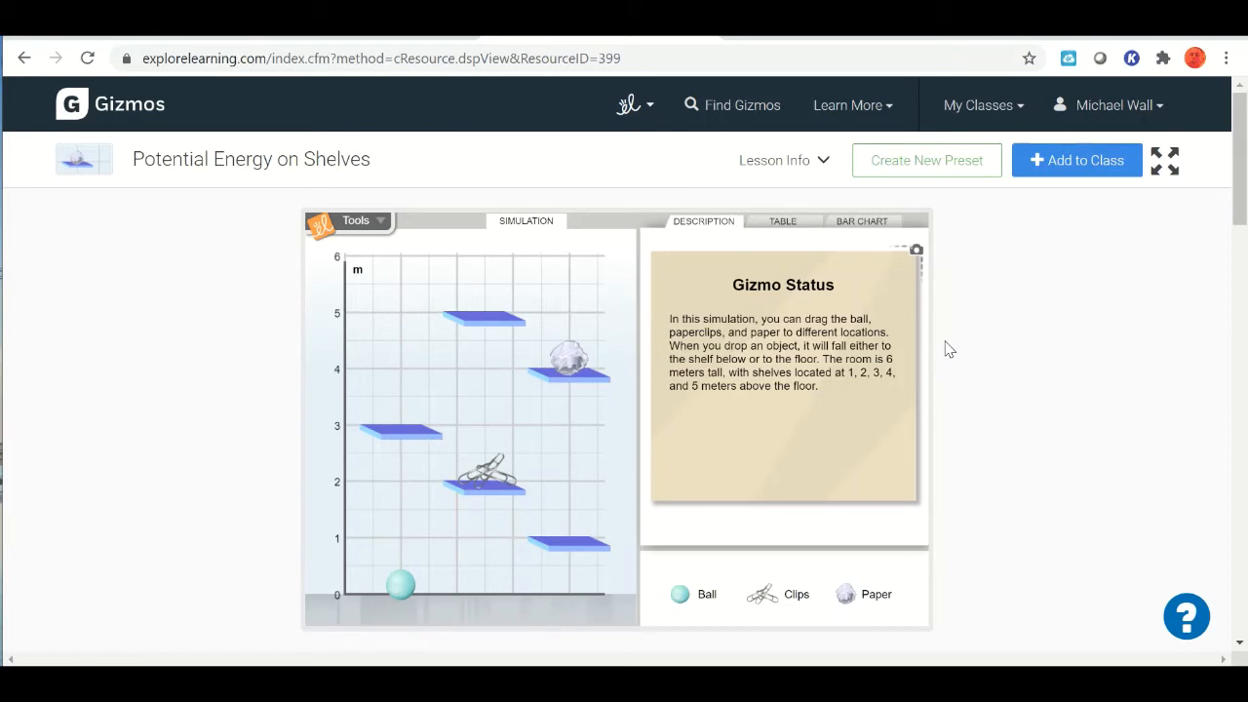
mouse_move(718, 355)
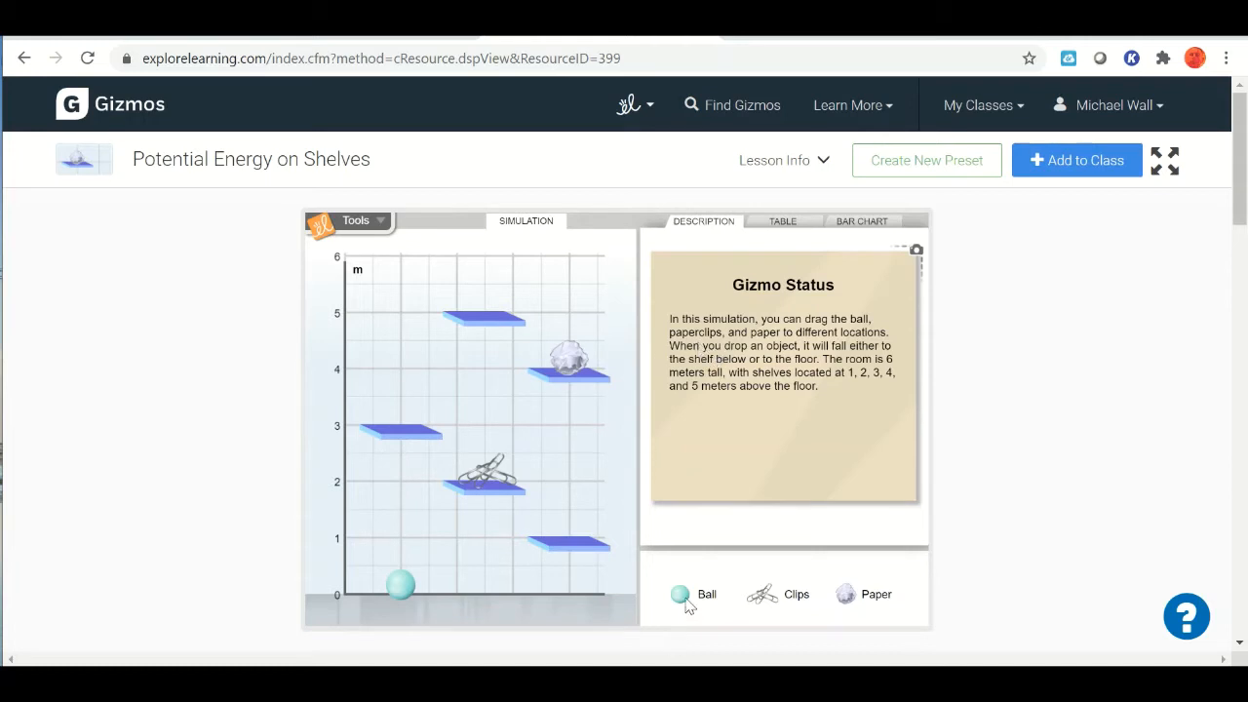
mouse_move(876, 601)
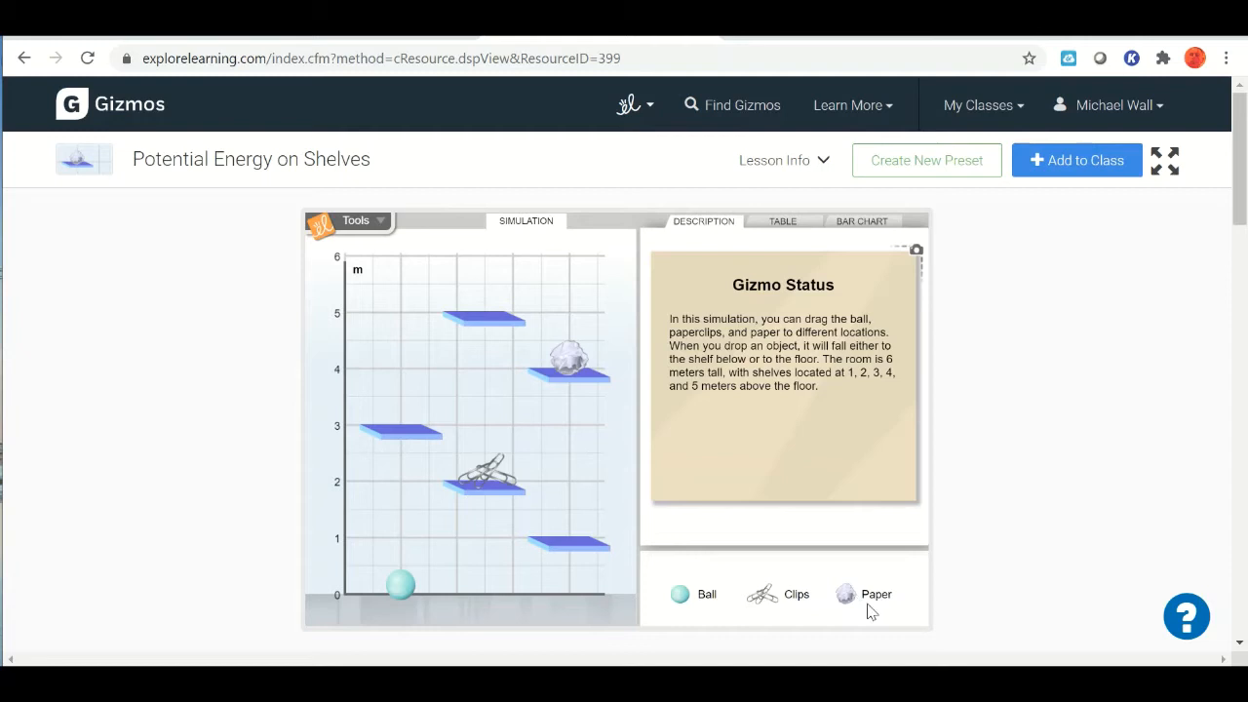
mouse_move(764, 592)
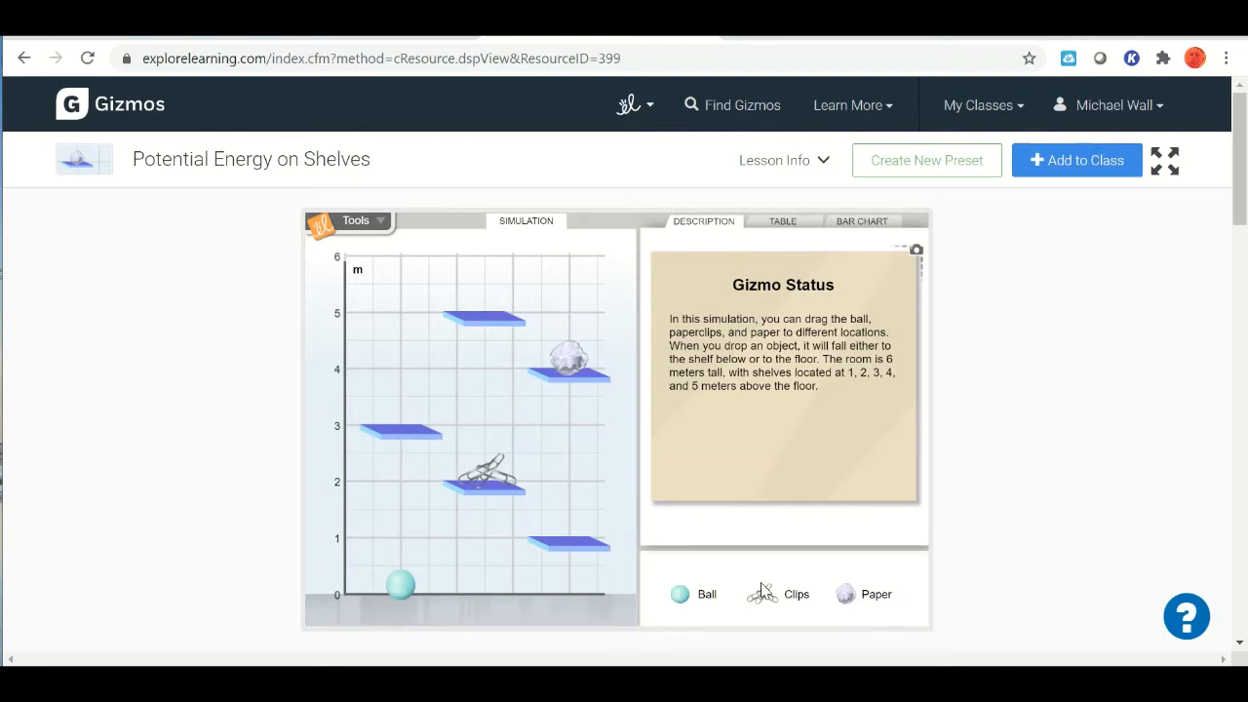
mouse_move(667, 458)
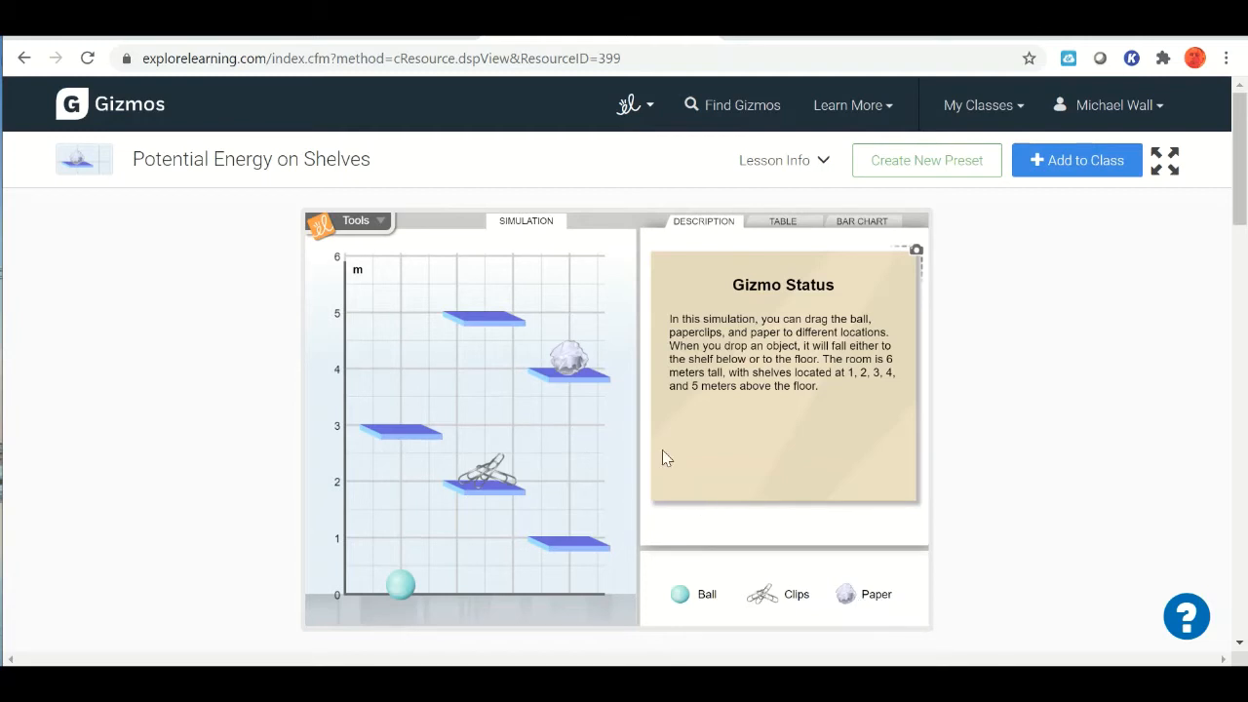
mouse_move(575, 351)
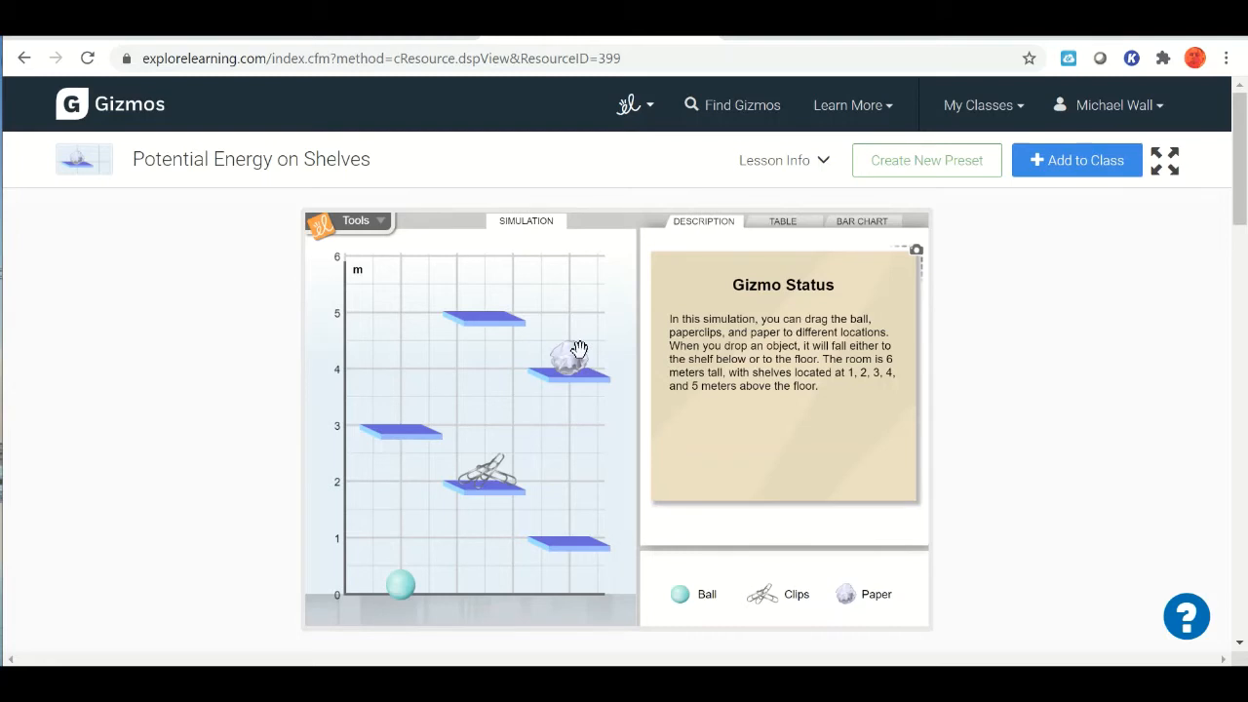
mouse_move(787, 327)
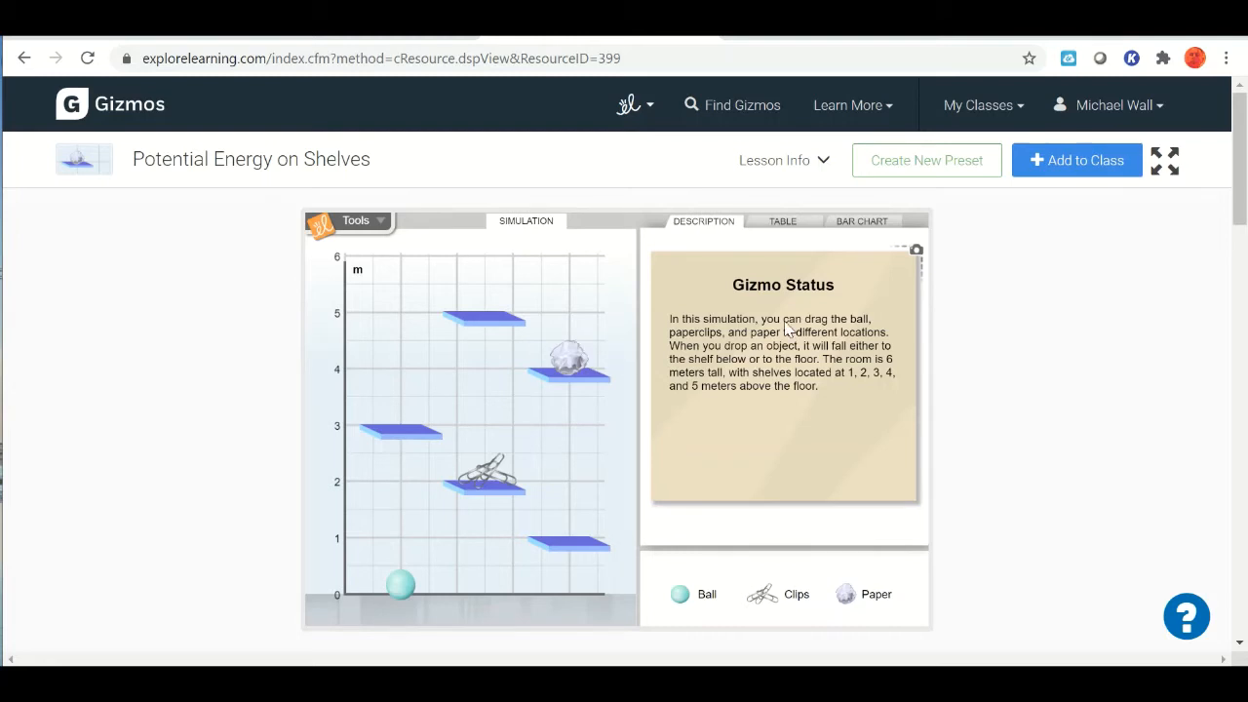
left_click(784, 222)
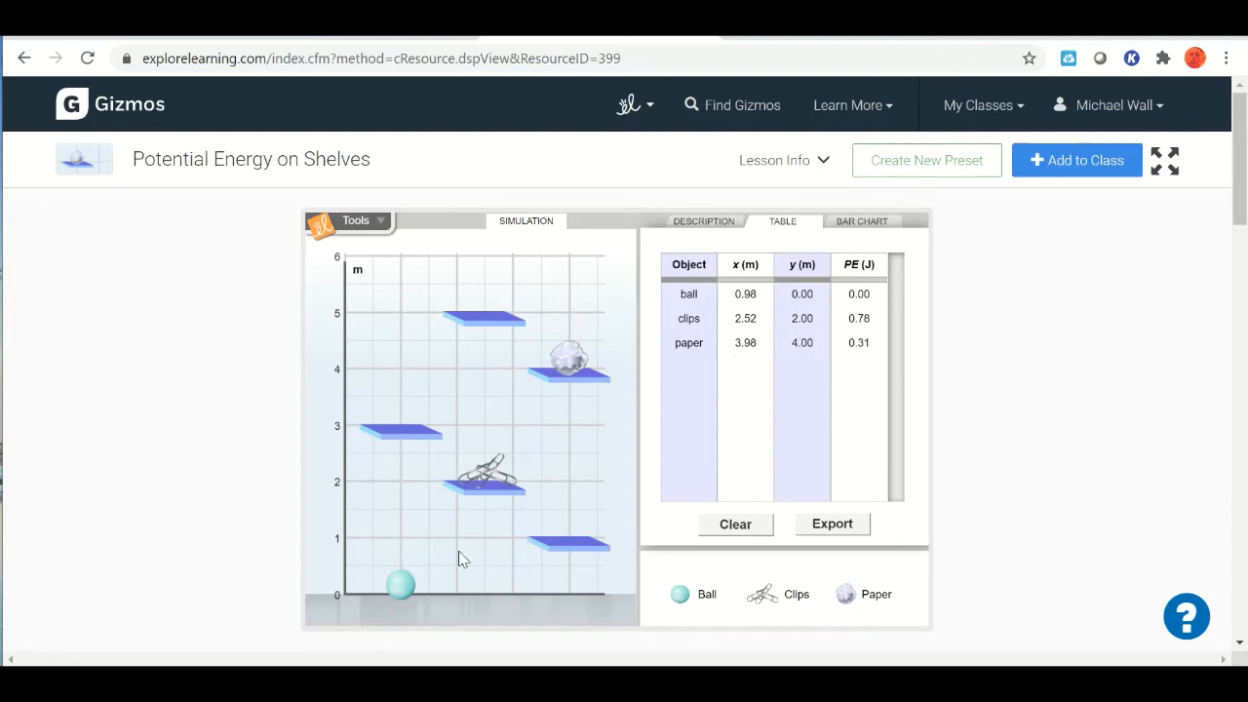
- Lift the ball, let it fall to the floor, then place it on the 3 m shelf
left_click_drag(400, 583, 399, 452)
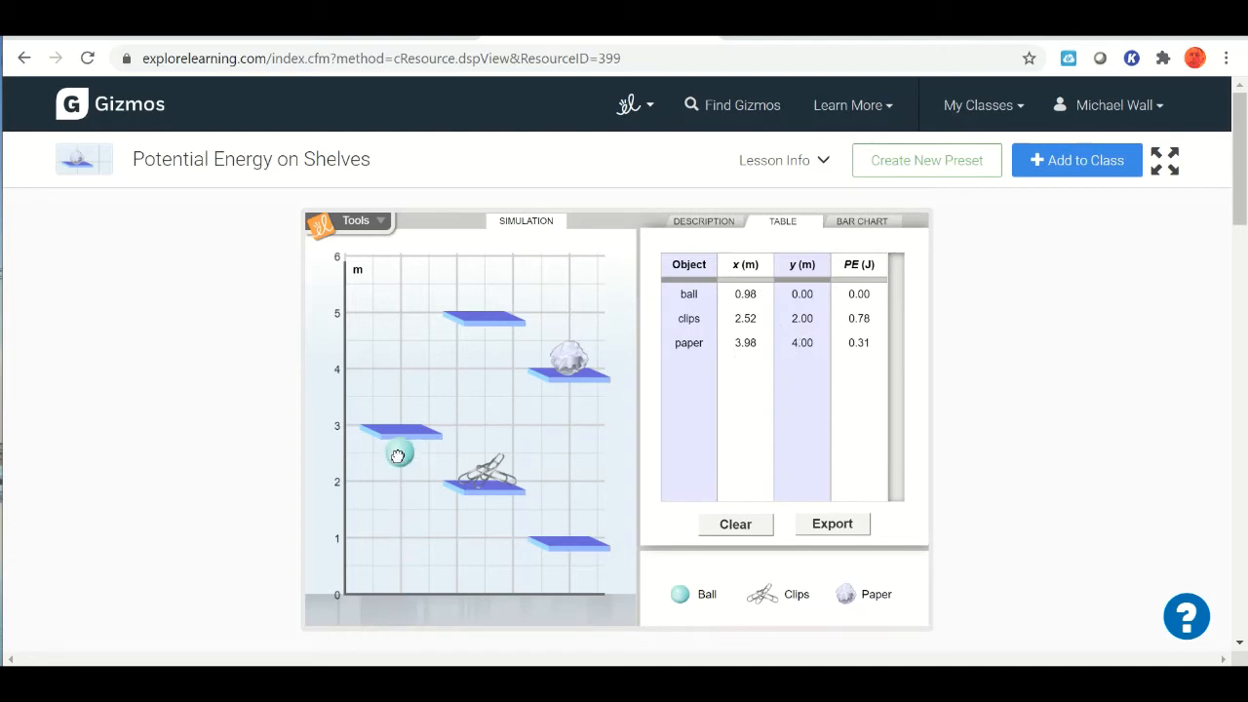
left_click_drag(398, 454, 397, 581)
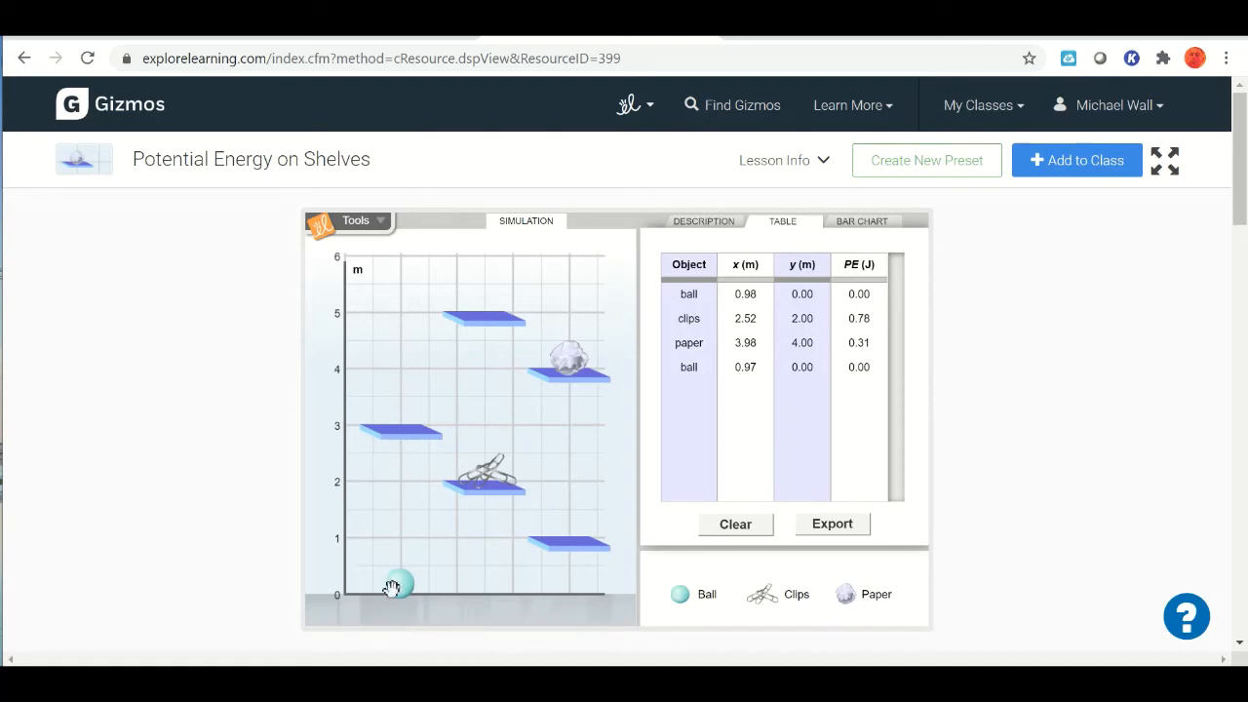
mouse_move(807, 380)
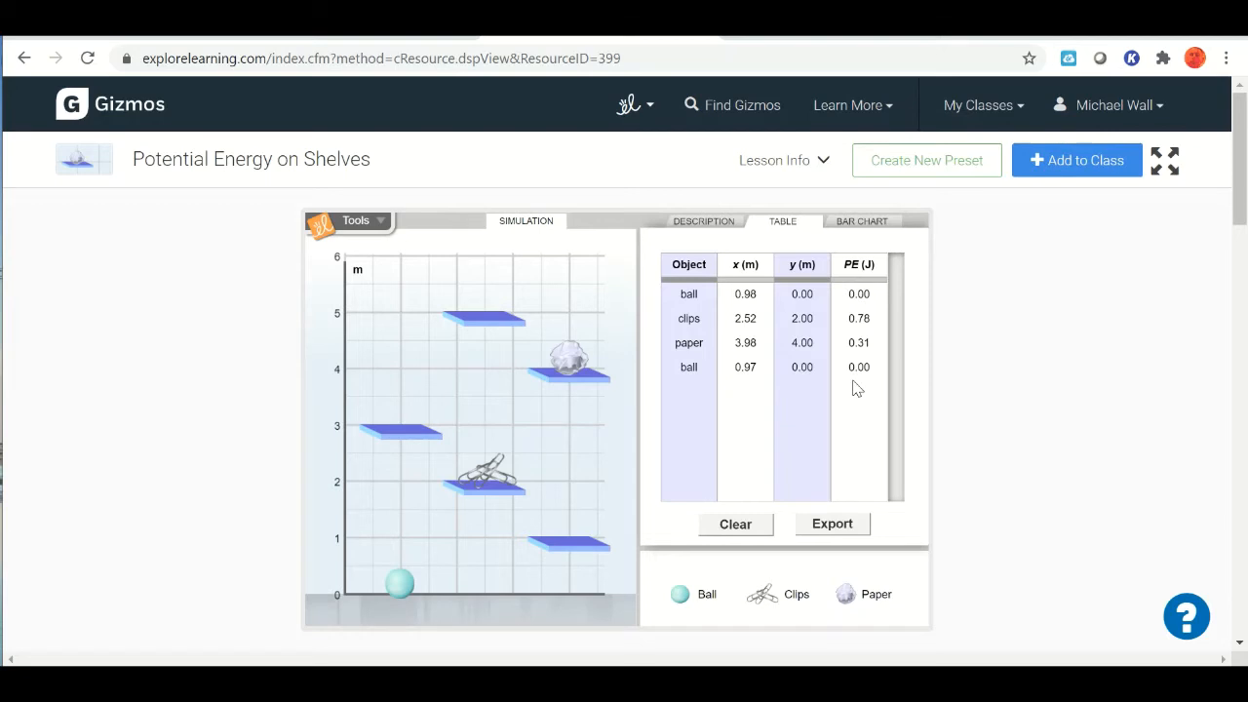
mouse_move(399, 581)
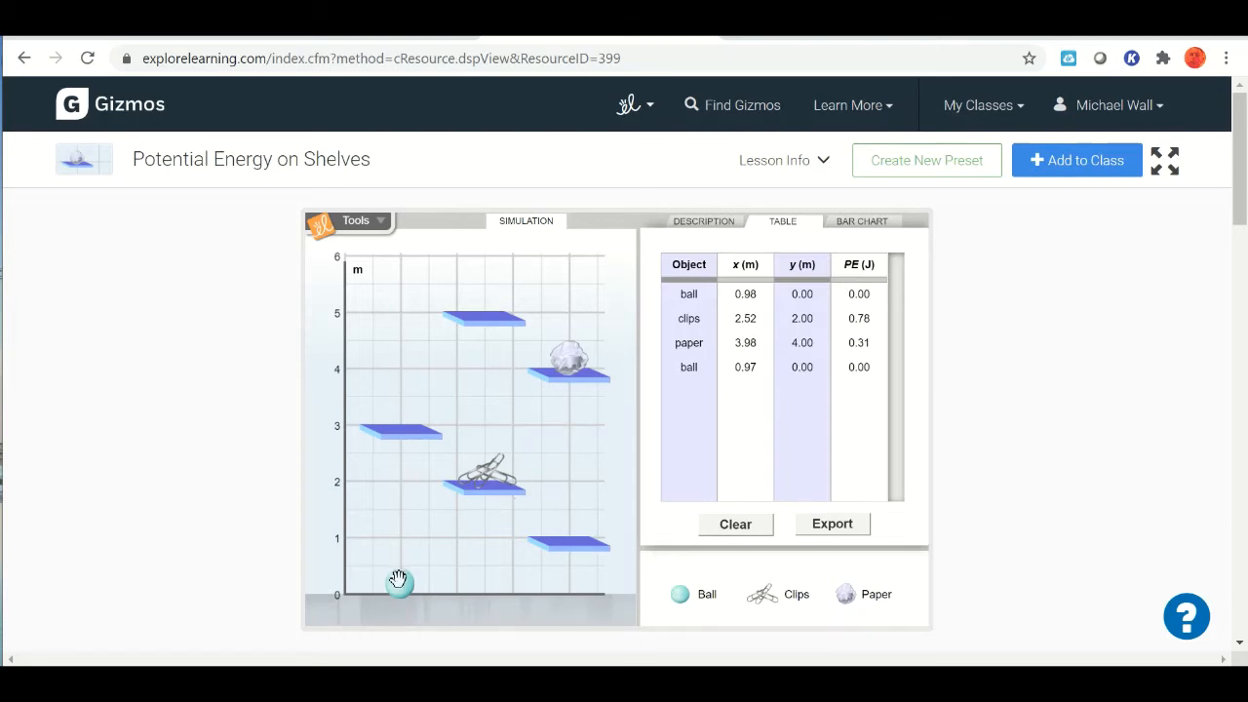
left_click_drag(400, 583, 400, 408)
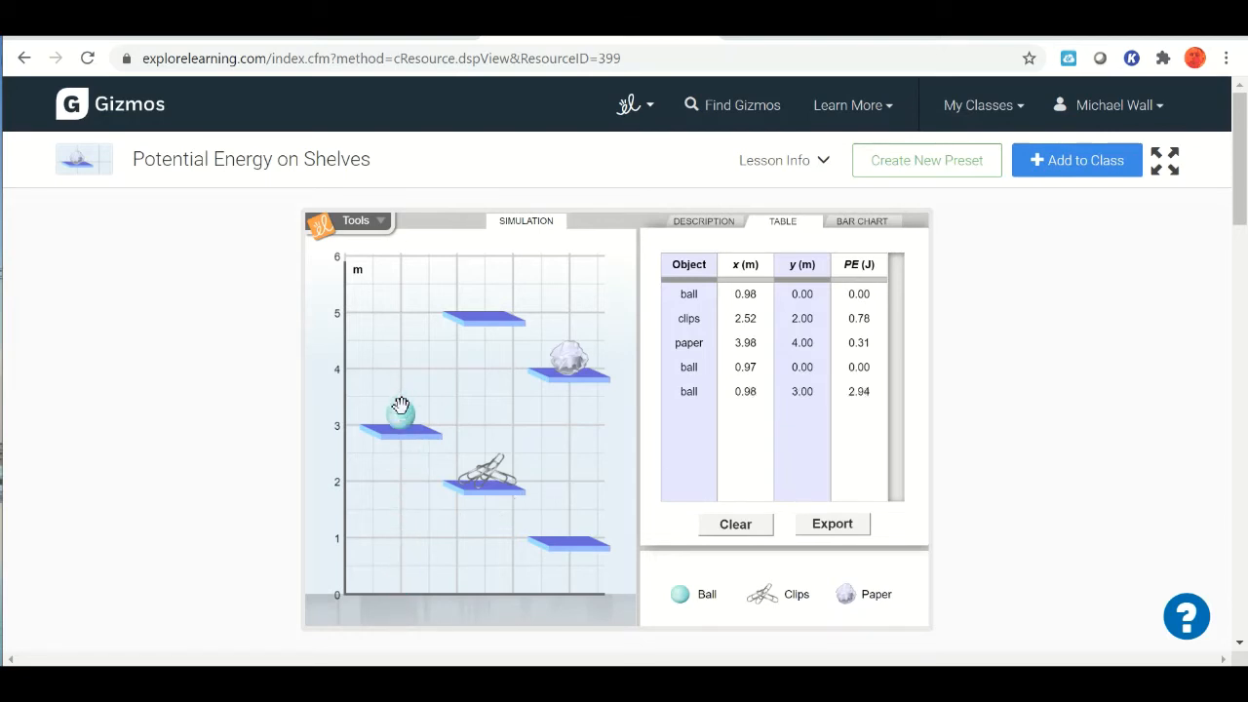
- Place the clips on the 5 m shelf, return them to 2 m, and put the paper on the 1 m shelf
left_click_drag(488, 477, 492, 302)
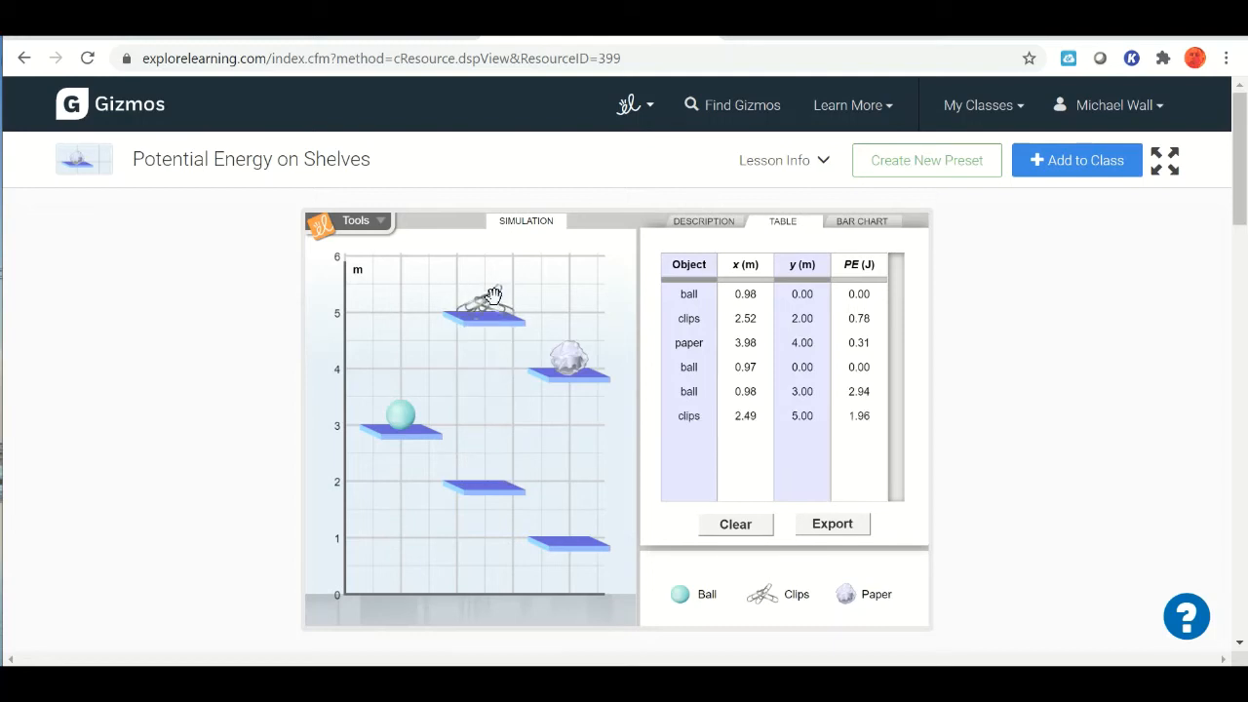
left_click_drag(478, 308, 484, 477)
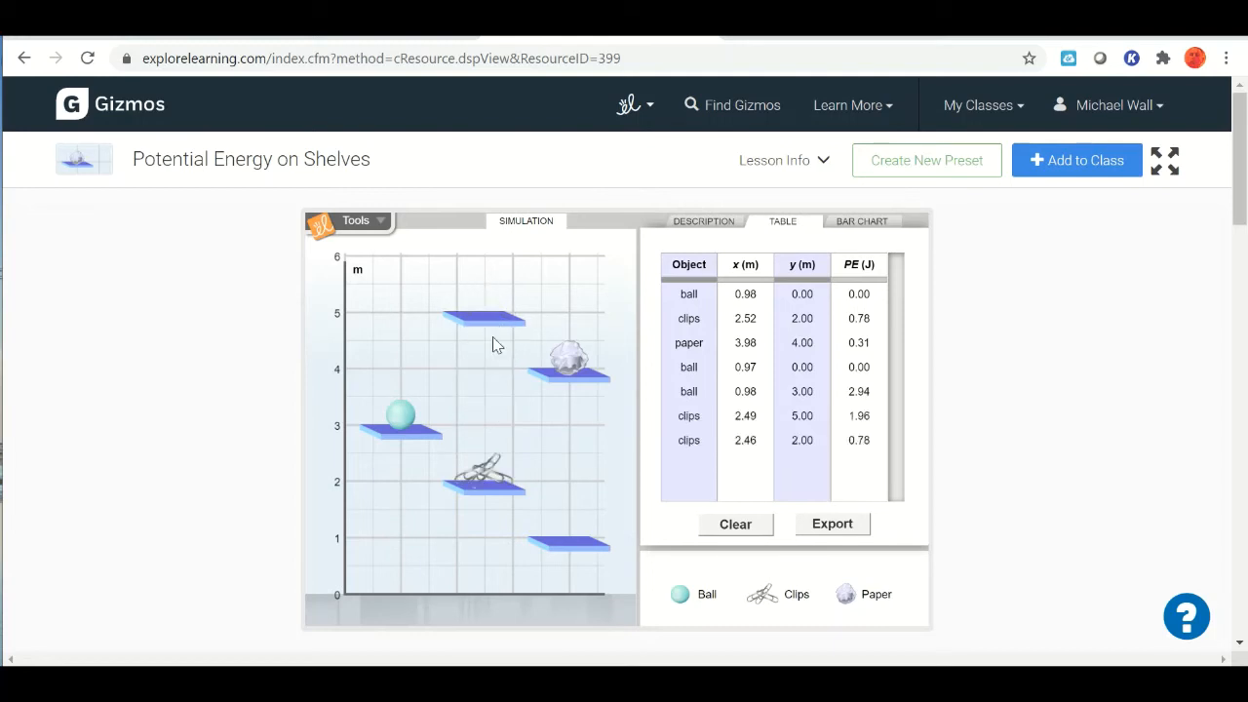
mouse_move(566, 355)
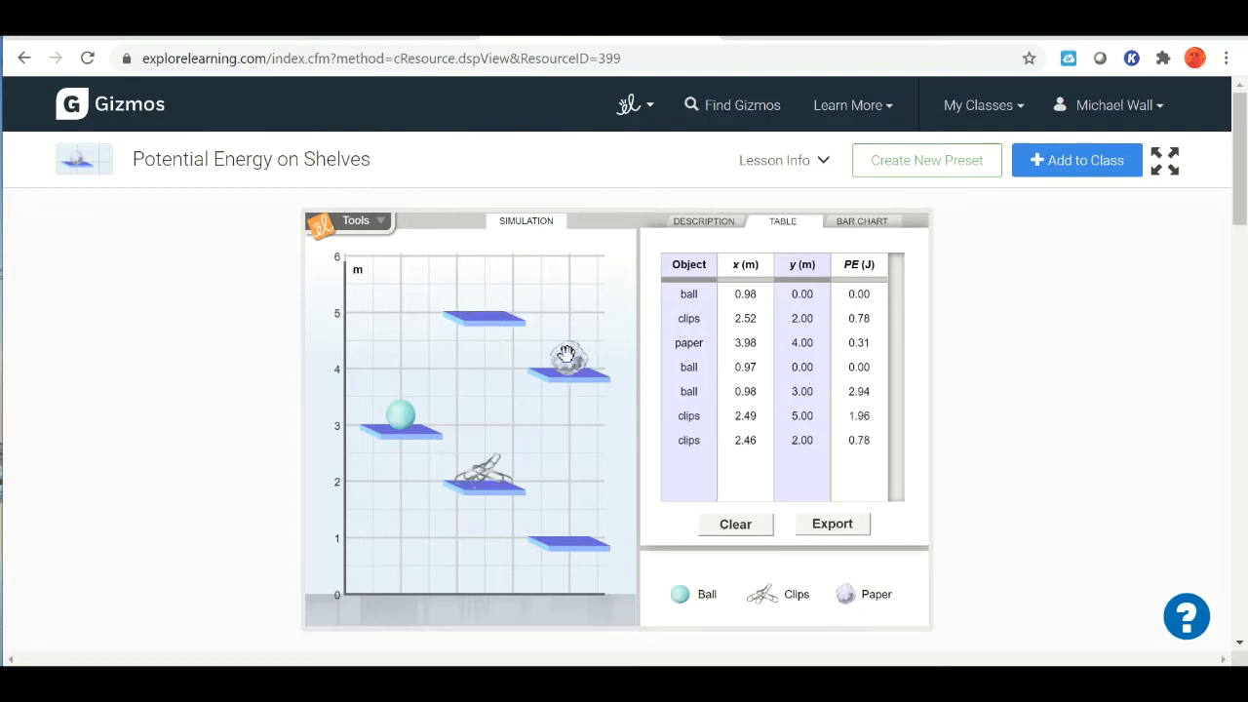
left_click_drag(570, 363, 570, 527)
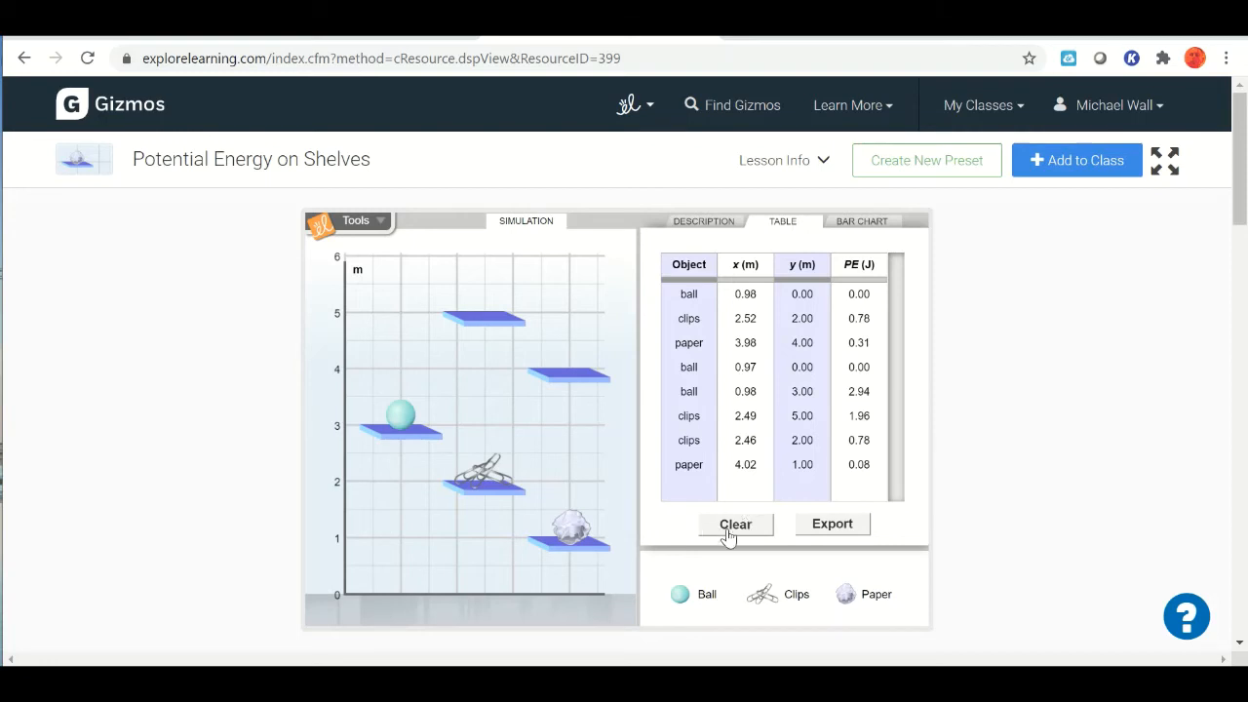
- Clear all recorded rows and place the paper on the 3 m shelf
left_click(735, 522)
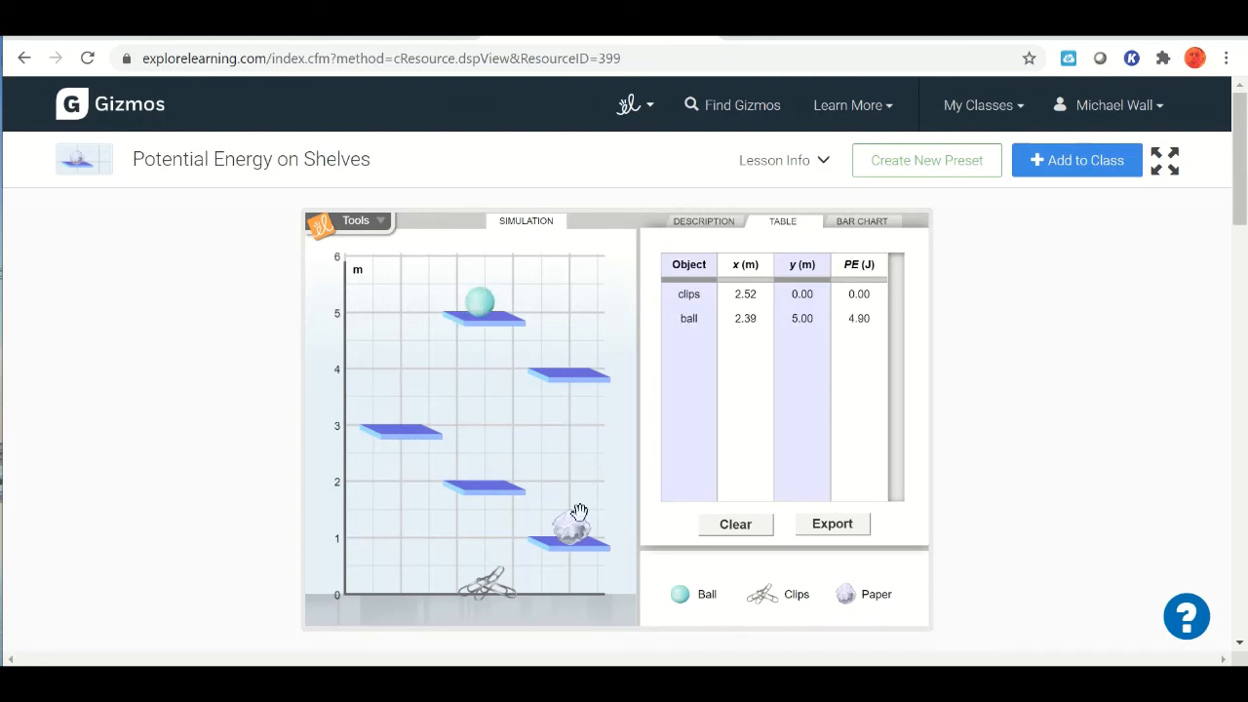
left_click_drag(575, 527, 400, 414)
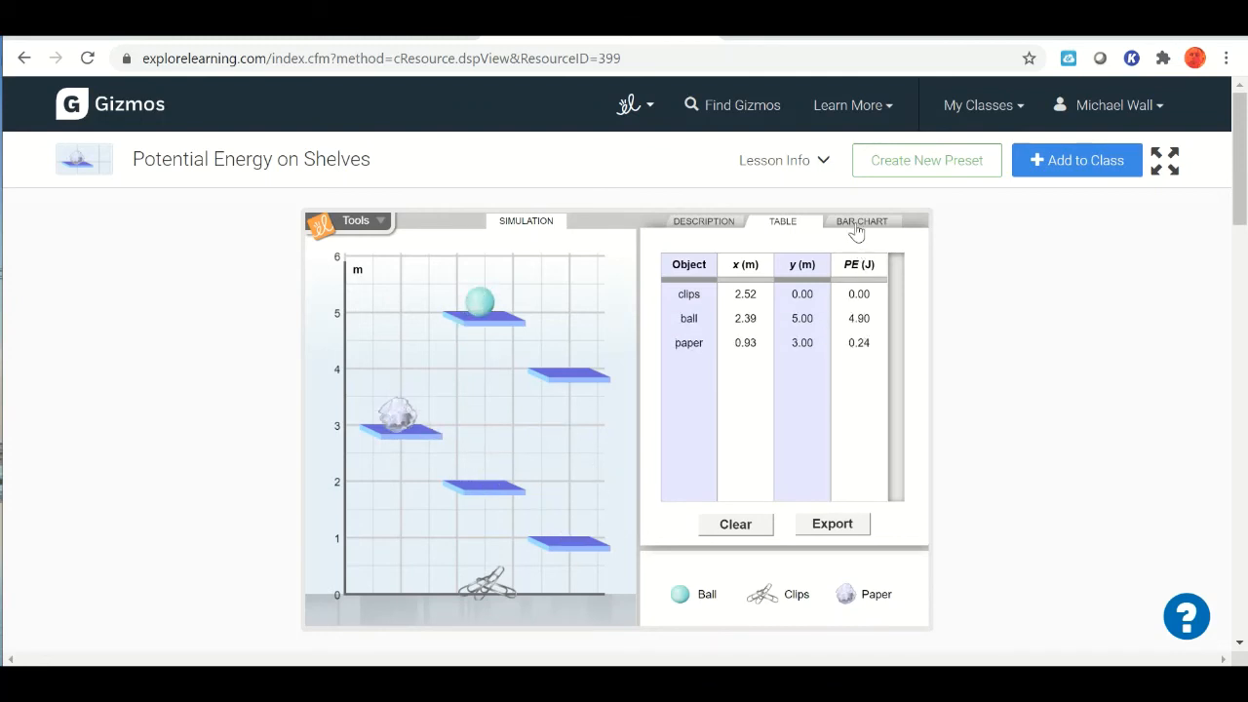
- Show the PE bar chart with numerical values, ball raised to 5 m reading about 5.01 J
left_click(862, 222)
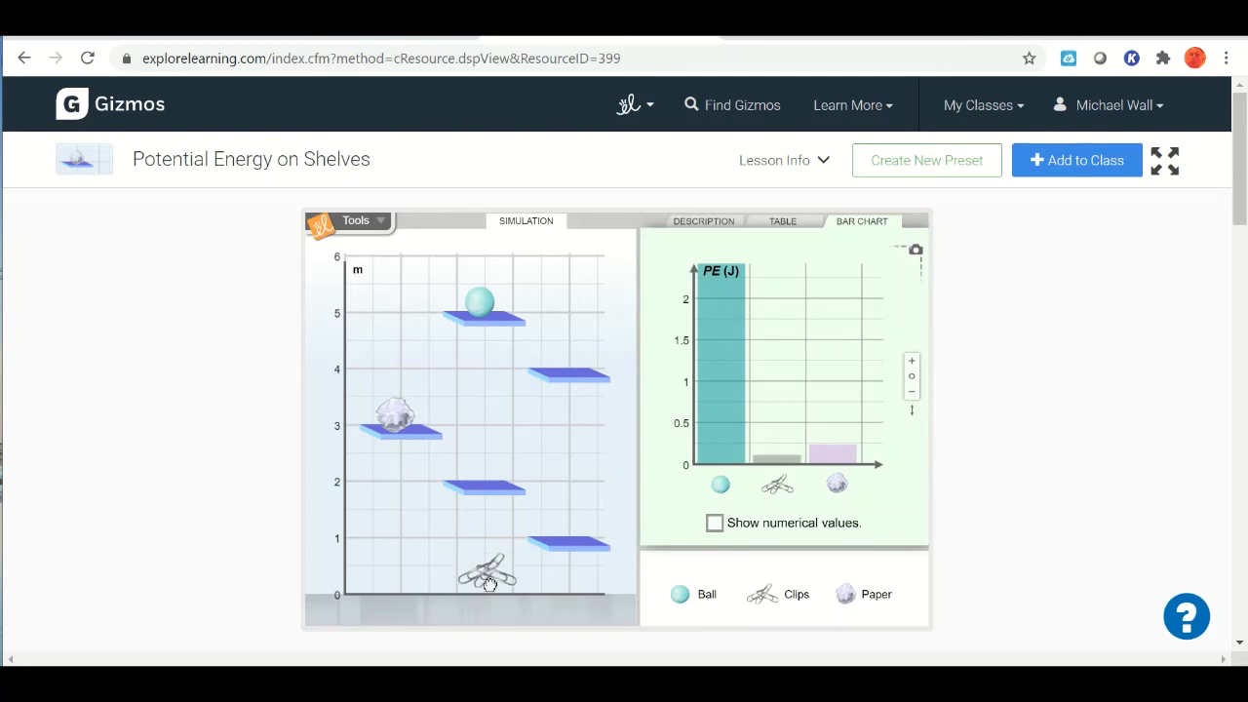
left_click_drag(488, 570, 488, 368)
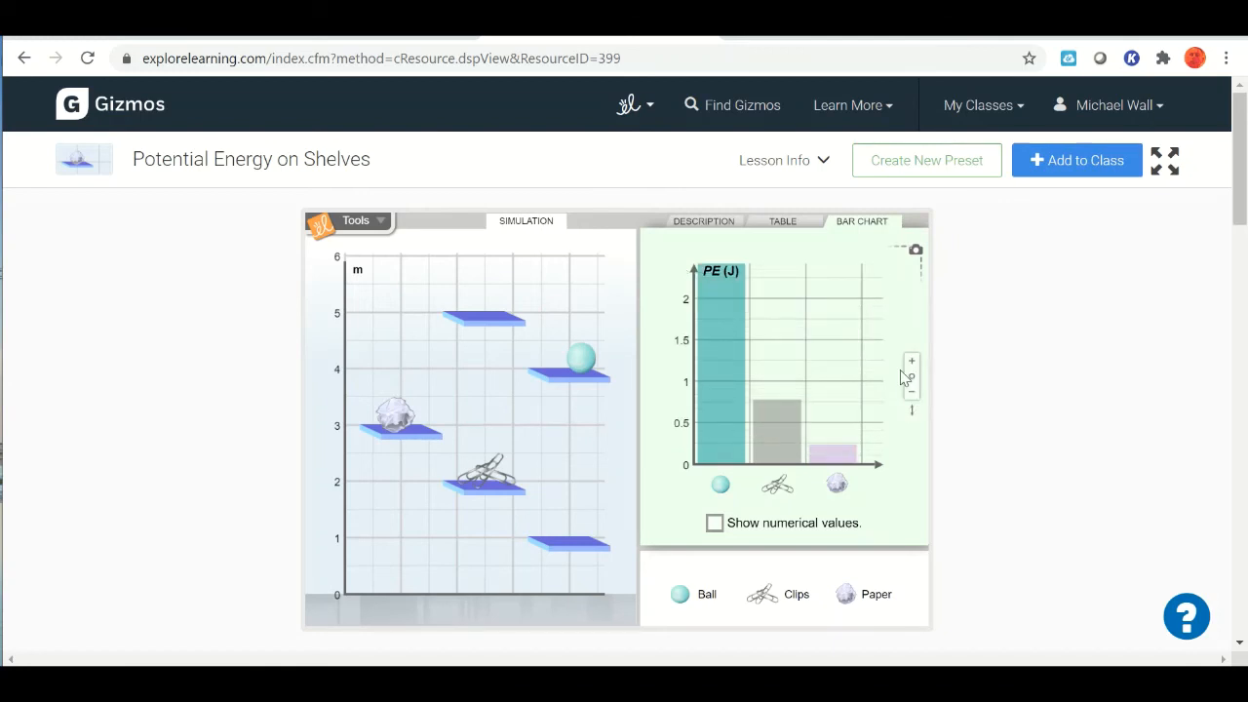
left_click(713, 522)
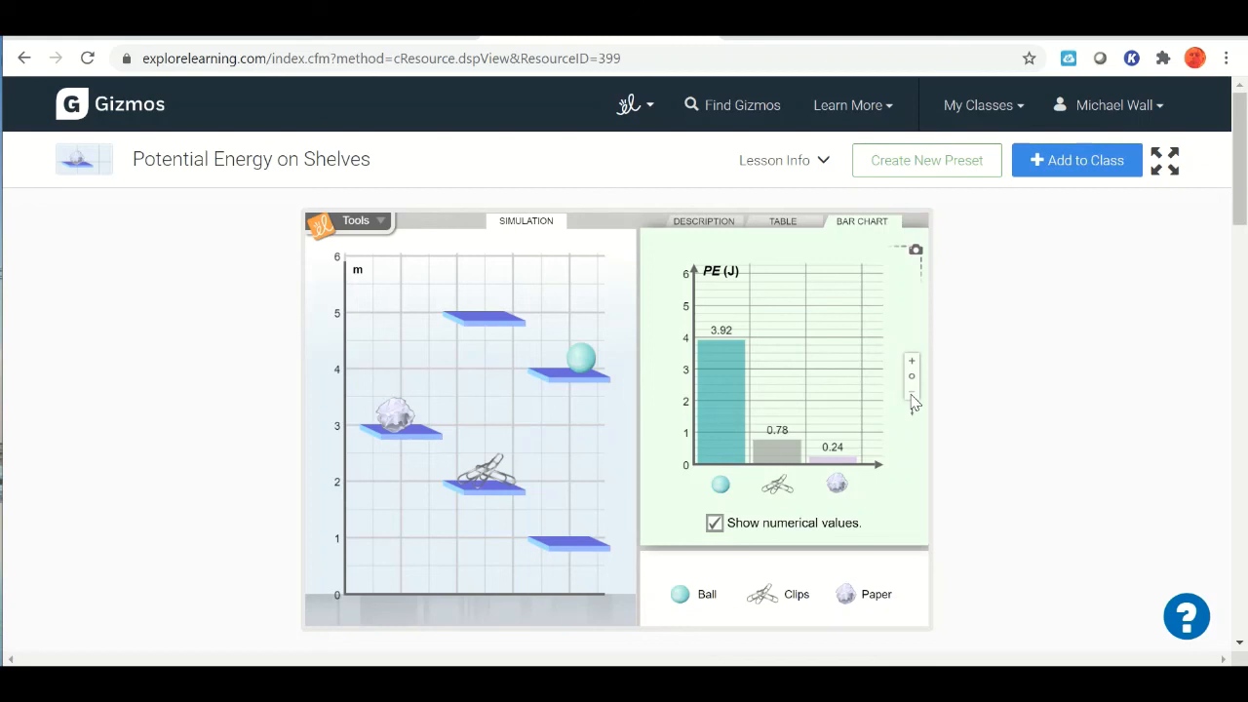
left_click_drag(581, 355, 497, 291)
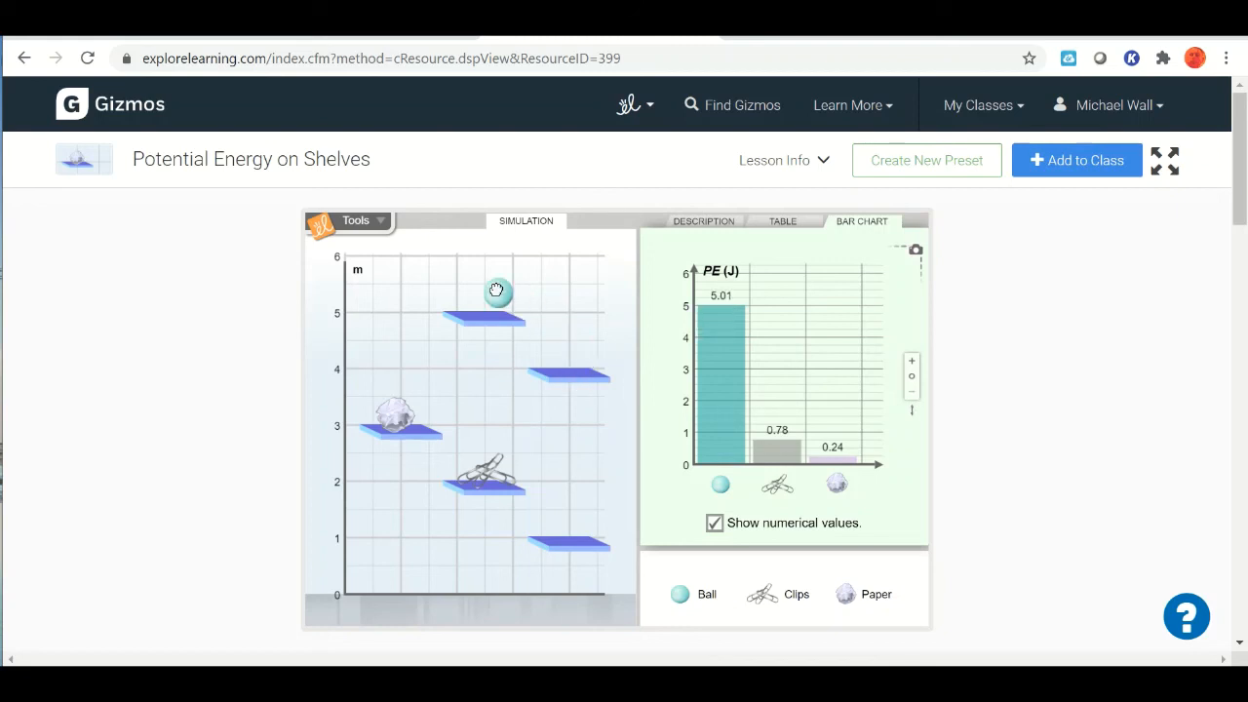